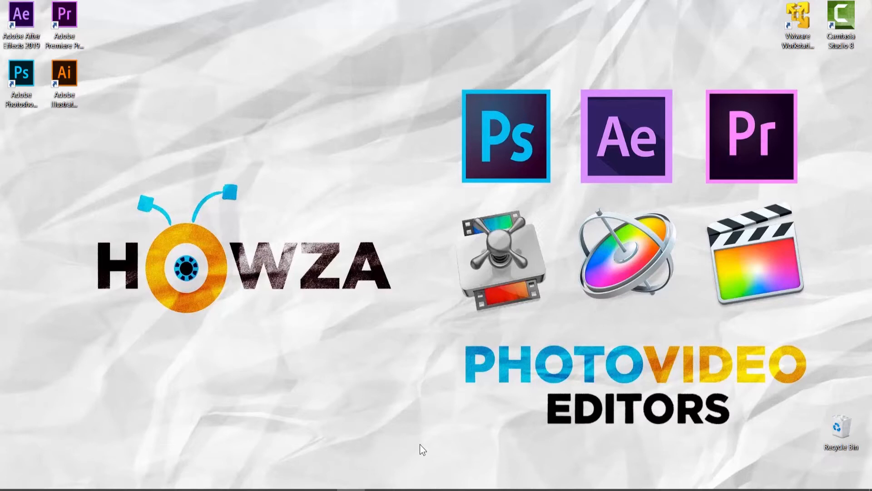
mouse_move(394, 448)
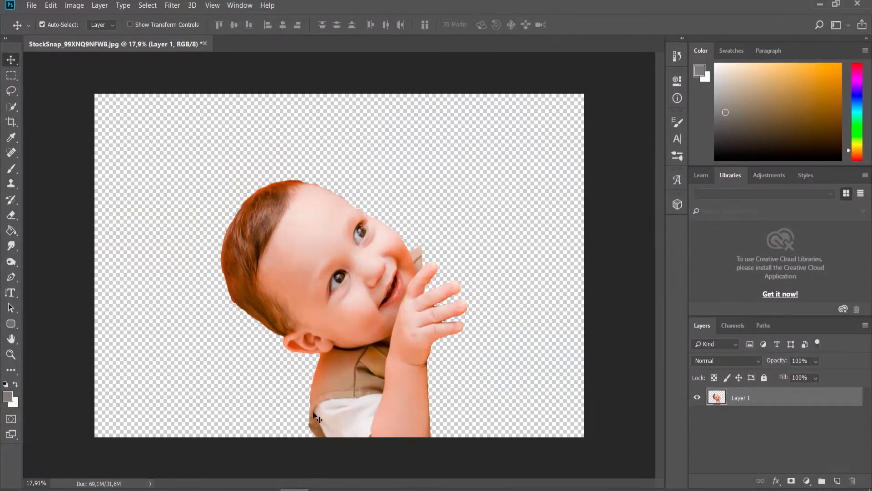
Apply a Levels adjustment with black input 66 and midtones 1 to deepen the photo's shadows.
left_click(73, 5)
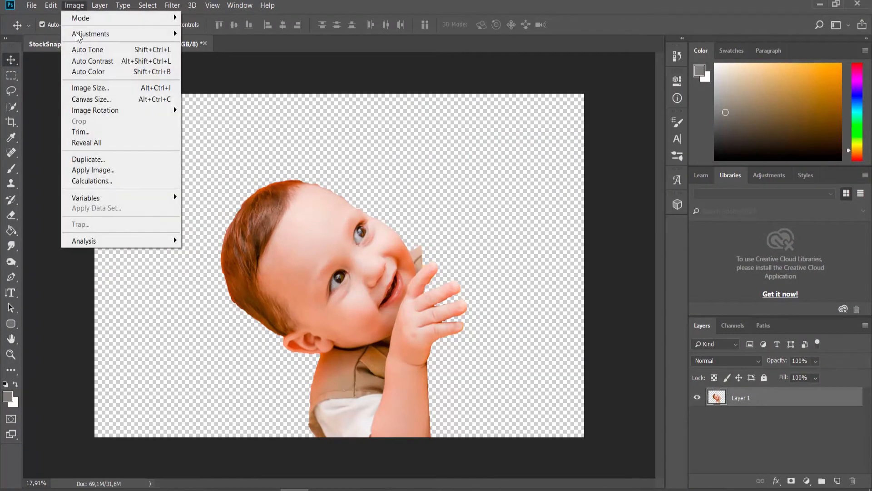
left_click(90, 34)
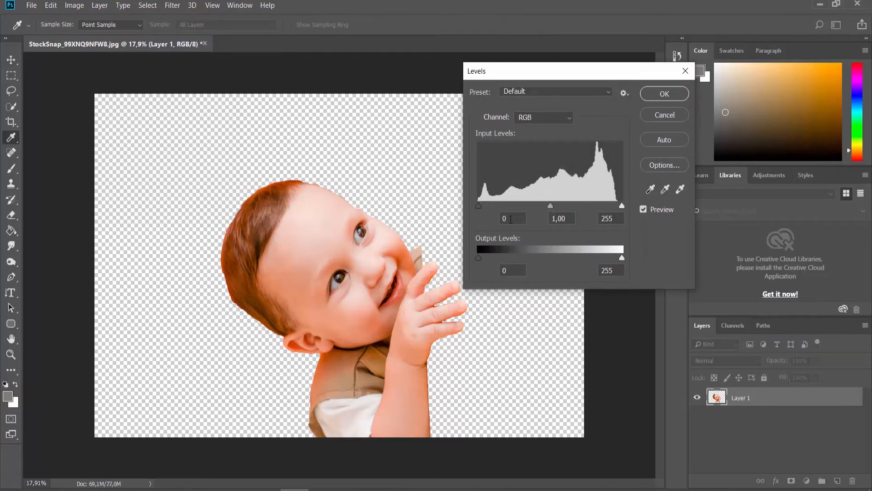
type("66")
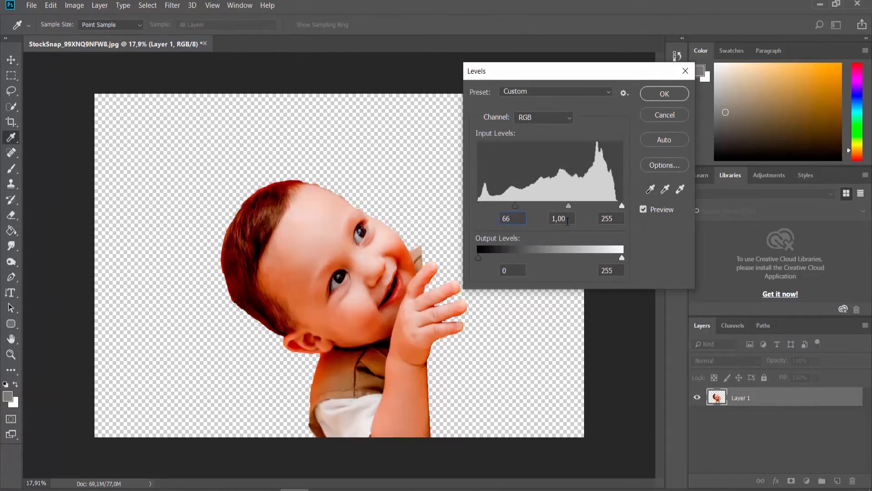
type("0,")
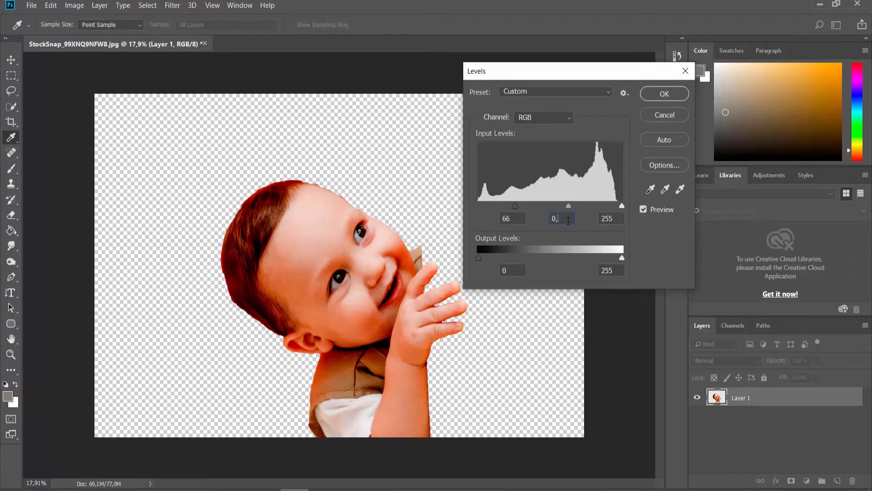
type("1")
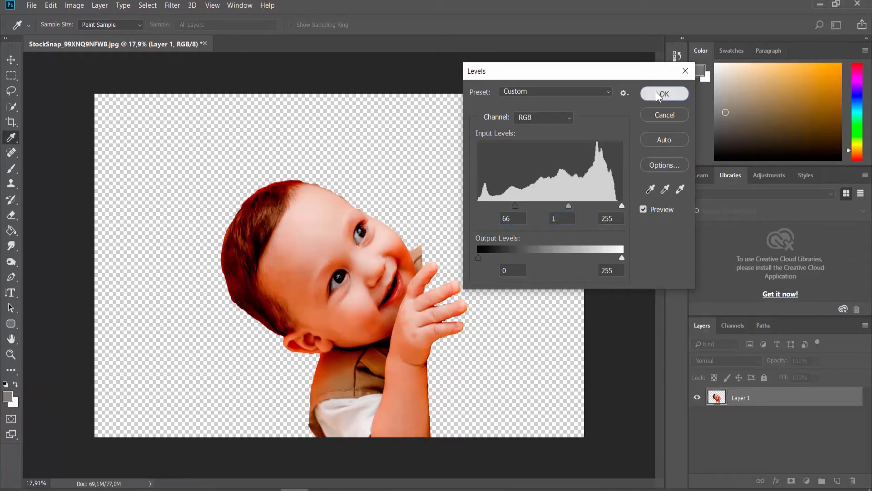
left_click(664, 93)
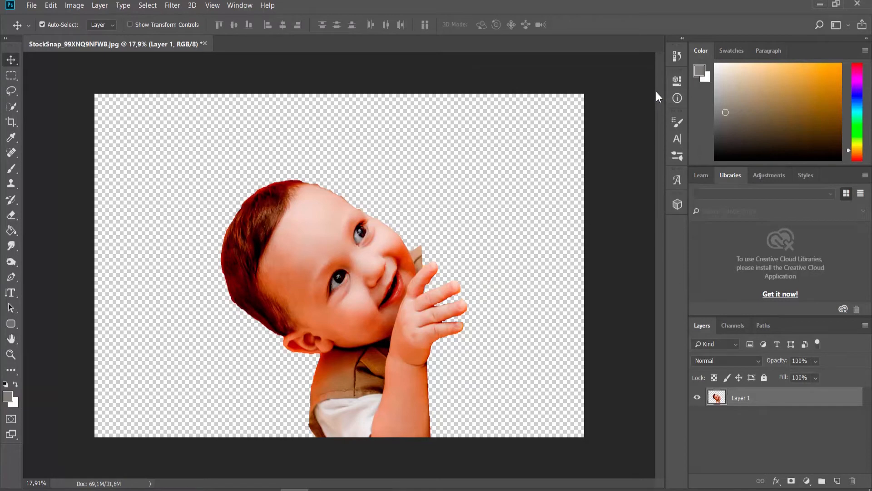
Apply a Threshold adjustment at level 80, reducing the baby to stark black-and-white shapes.
left_click(73, 5)
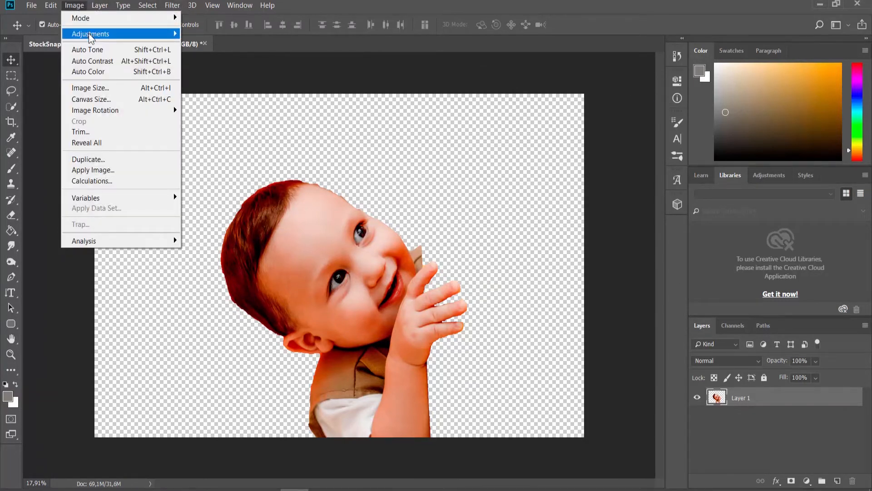
left_click(206, 187)
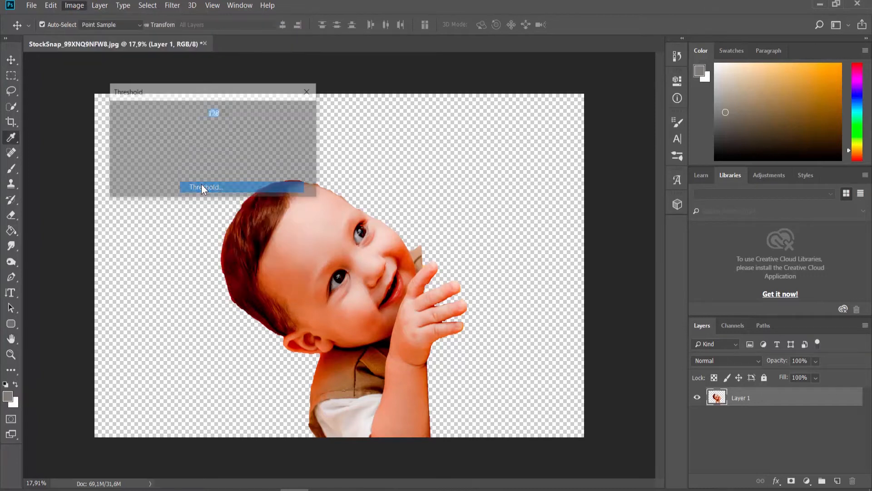
left_click(207, 187)
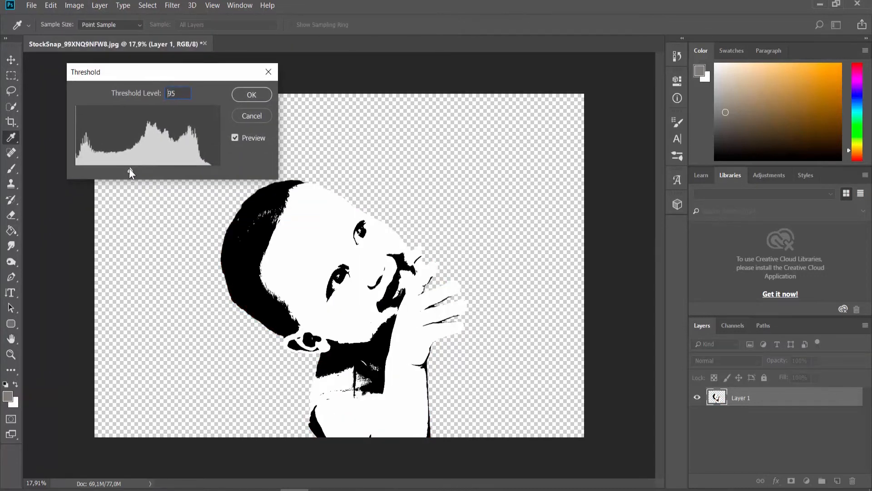
left_click_drag(130, 170, 120, 170)
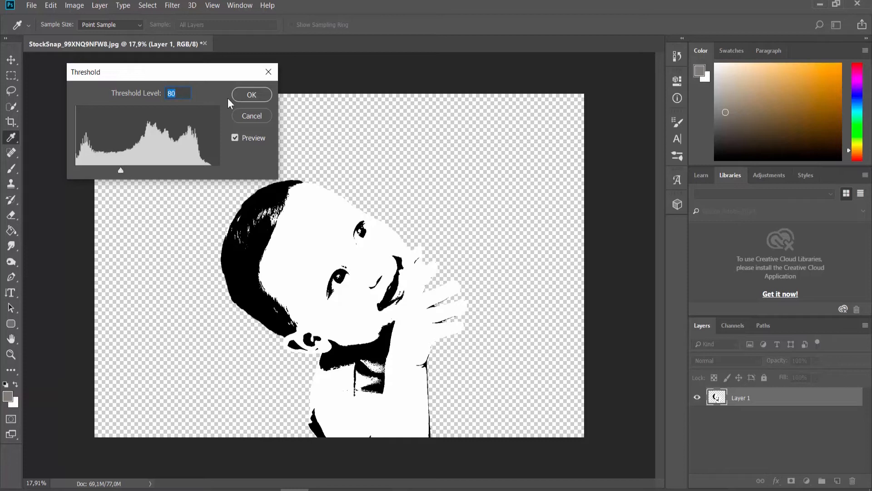
left_click(251, 94)
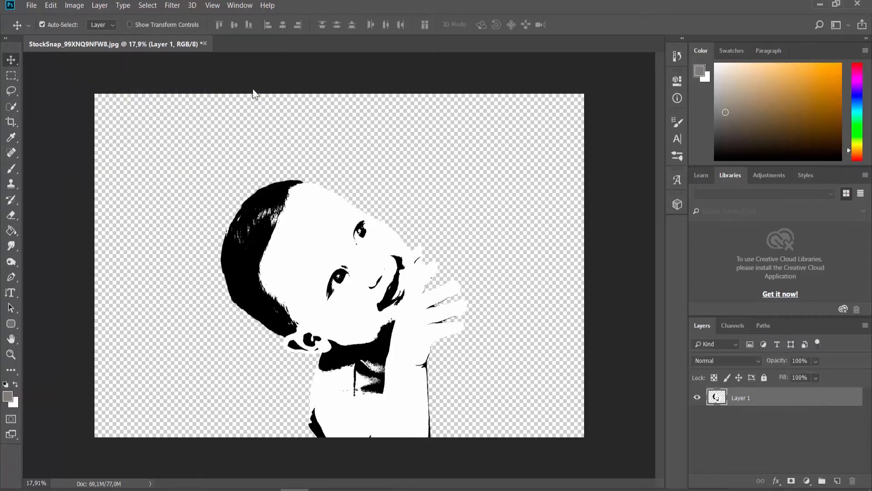
Soften the black-and-white image with Filter > Blur, then add a new empty layer.
left_click(172, 6)
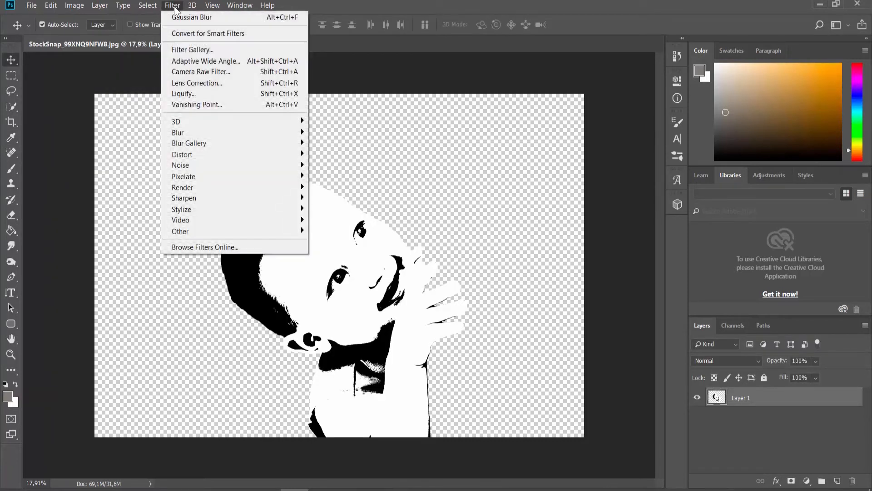
mouse_move(178, 132)
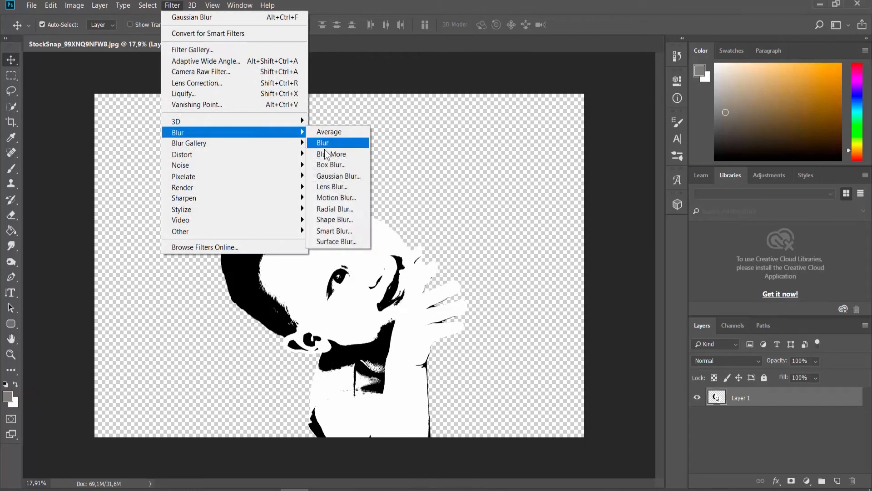
left_click(338, 176)
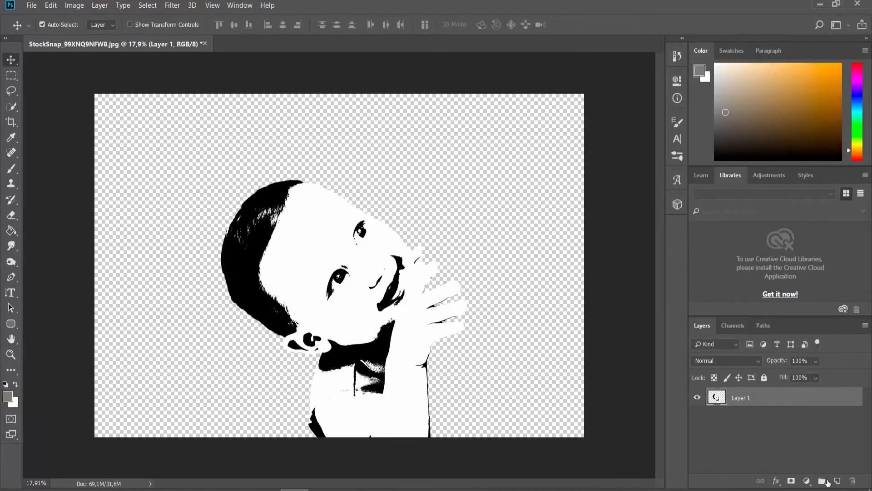
left_click(837, 481)
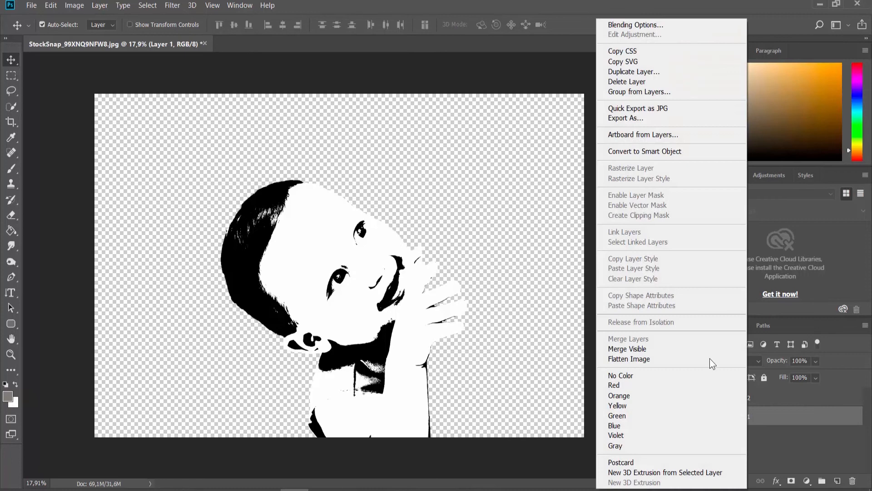
Duplicate the baby layer as 'Layer 1 copy'.
left_click(634, 71)
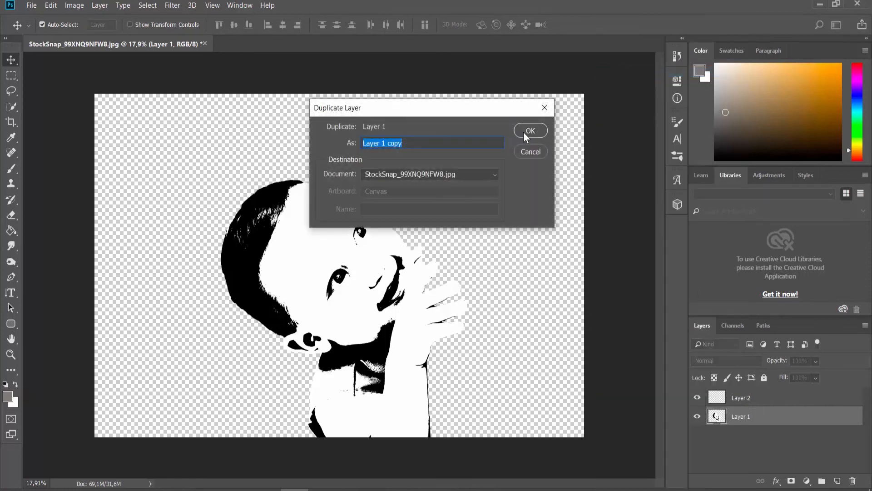
left_click(529, 130)
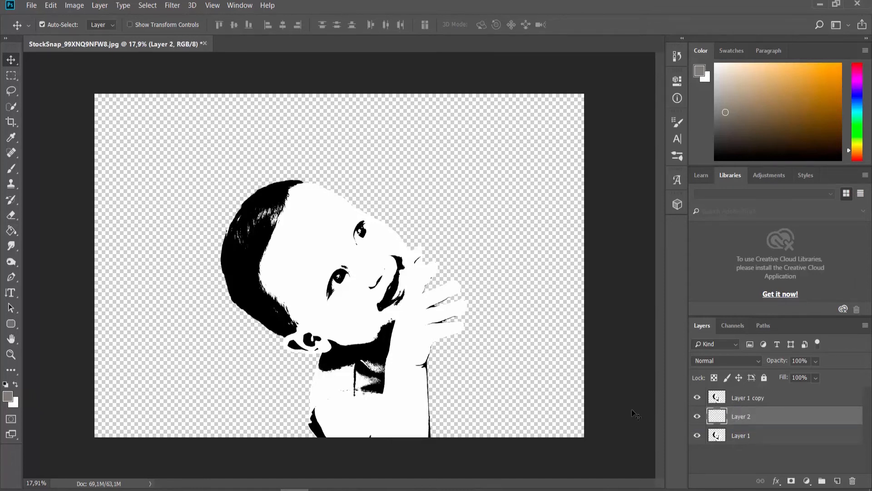
Fill Layer 2 with solid black via Edit > Fill, then select Layer 1 copy.
left_click(50, 5)
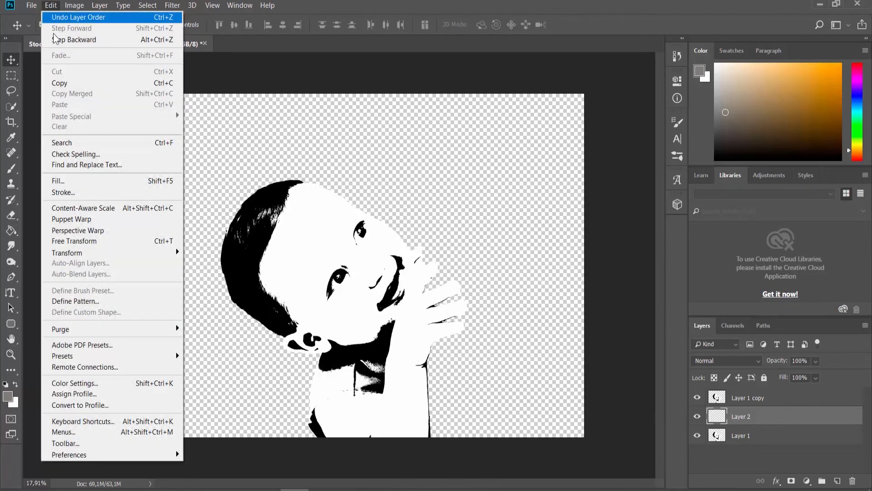
left_click(57, 181)
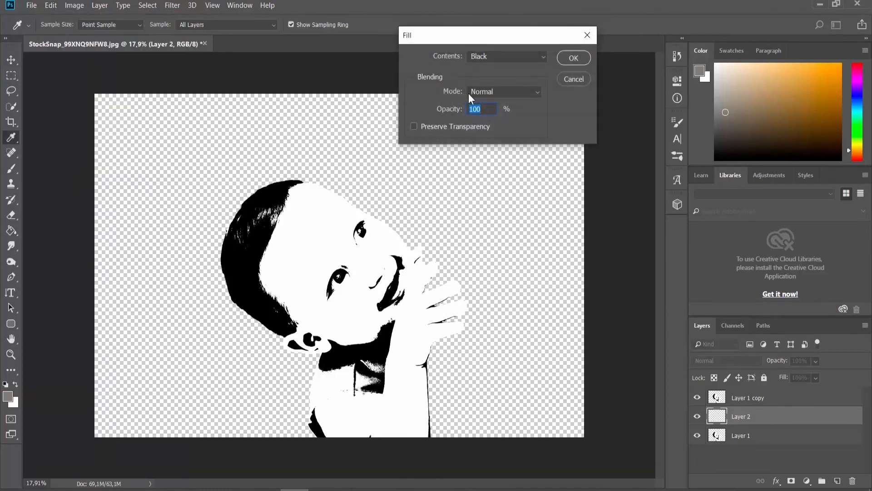
mouse_move(573, 58)
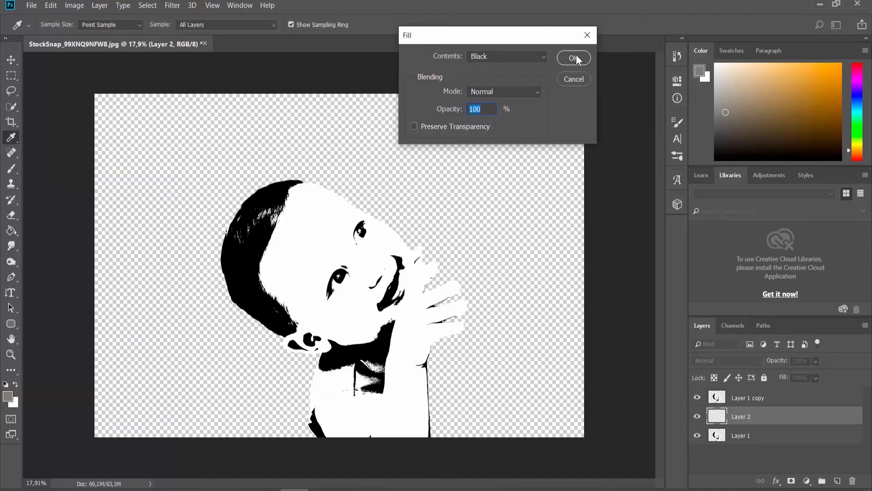
left_click(574, 58)
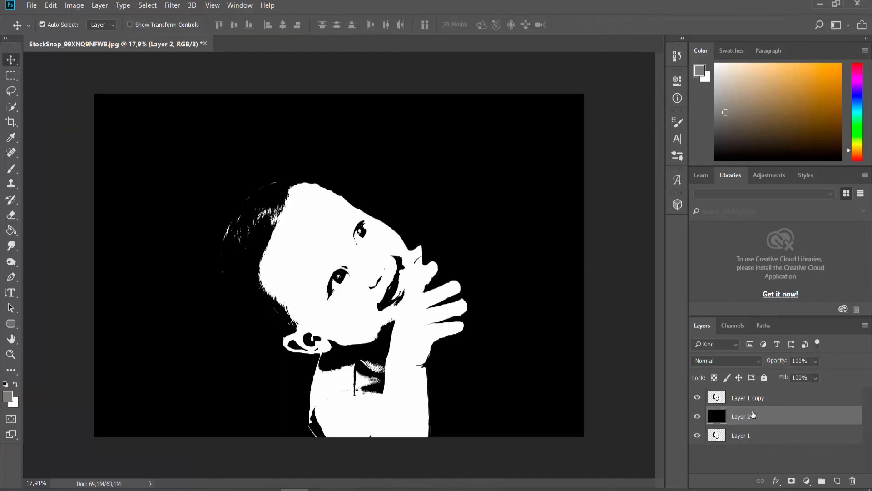
left_click(748, 397)
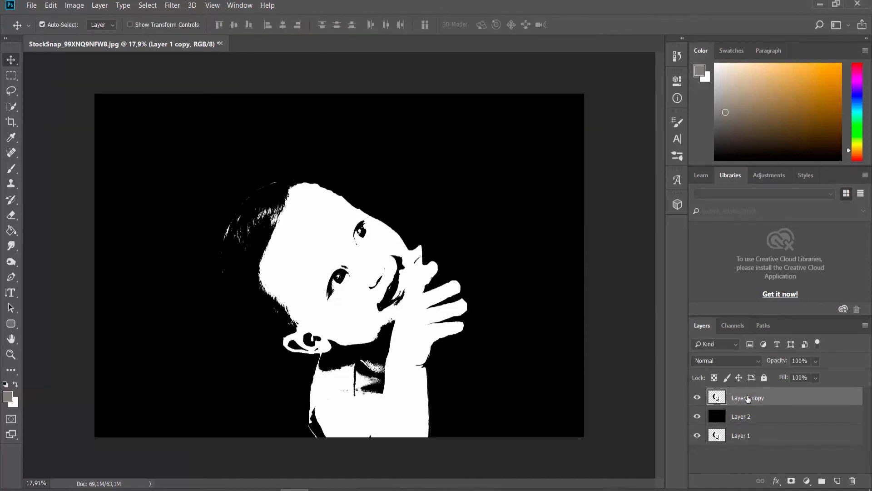
Shape a steep S-curve in Curves on Layer 1 copy, deepening shadows and lifting highlights.
left_click(73, 5)
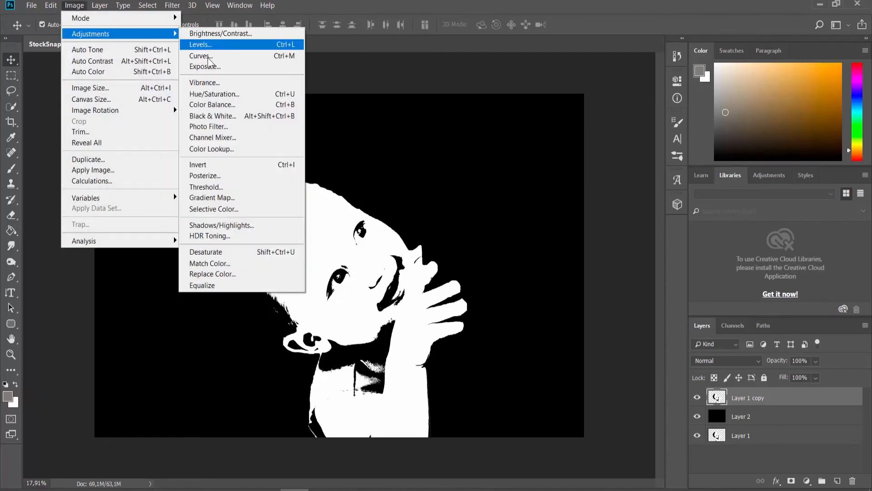
left_click(200, 55)
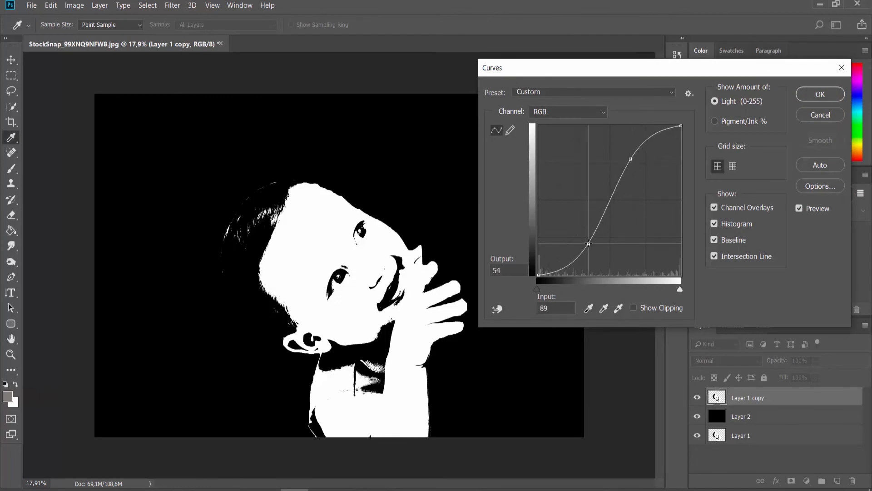
left_click_drag(588, 243, 595, 214)
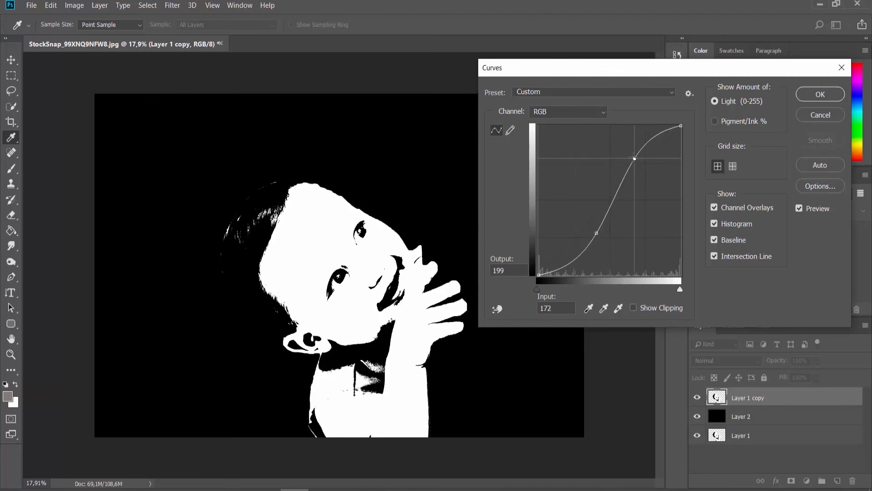
left_click_drag(634, 158, 625, 156)
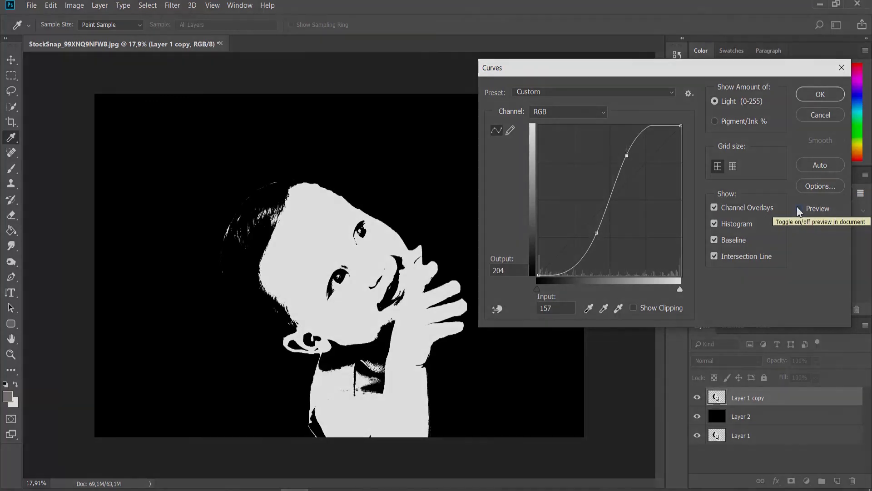